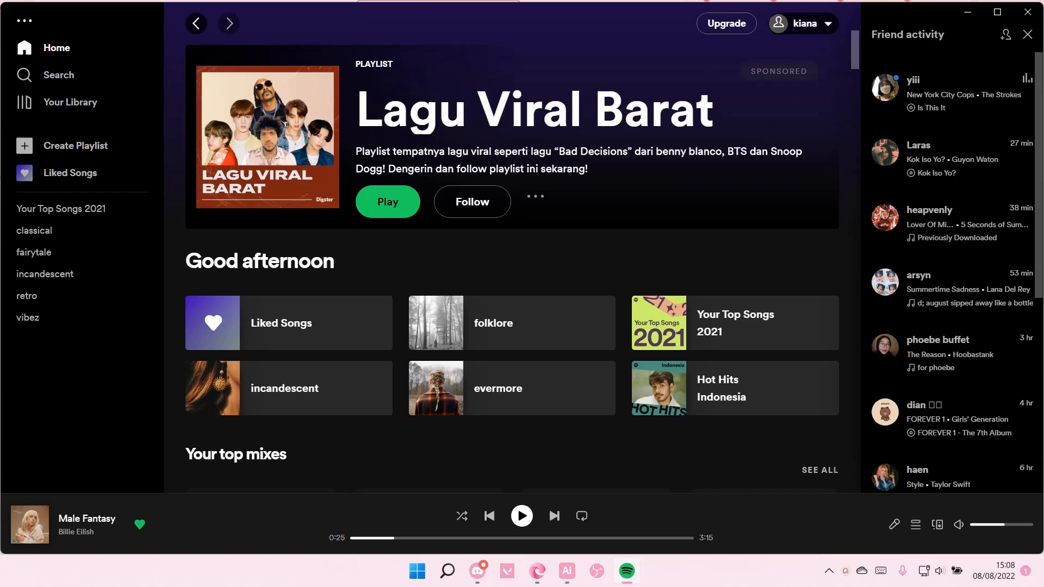
{"action": "mouse_move", "coordinate": [997, 12]}
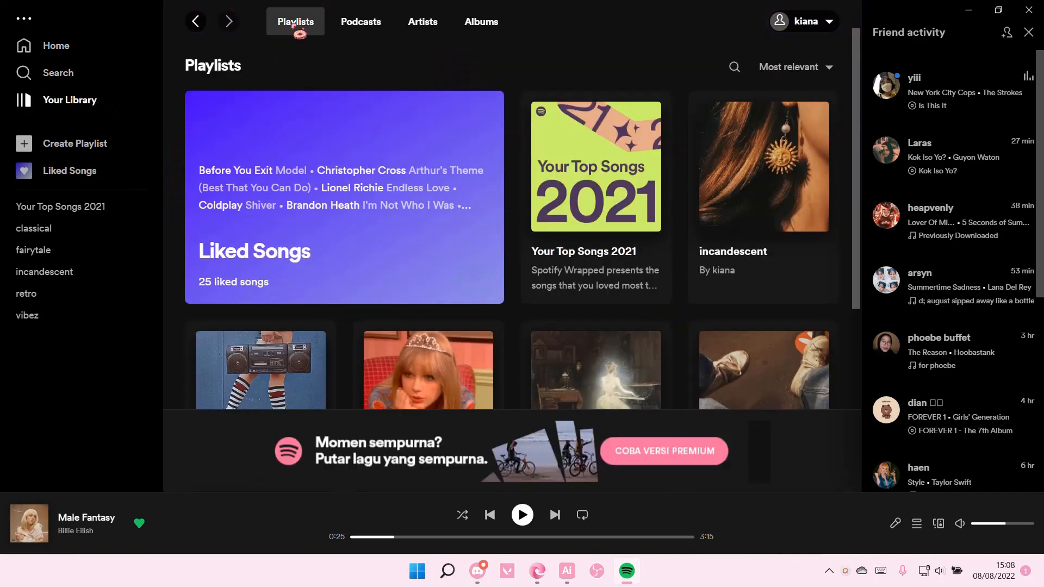
- Open the 'fairytale' playlist from the library's playlists list
{"action": "scroll", "scroll_direction": "down", "scroll_amount": 3}
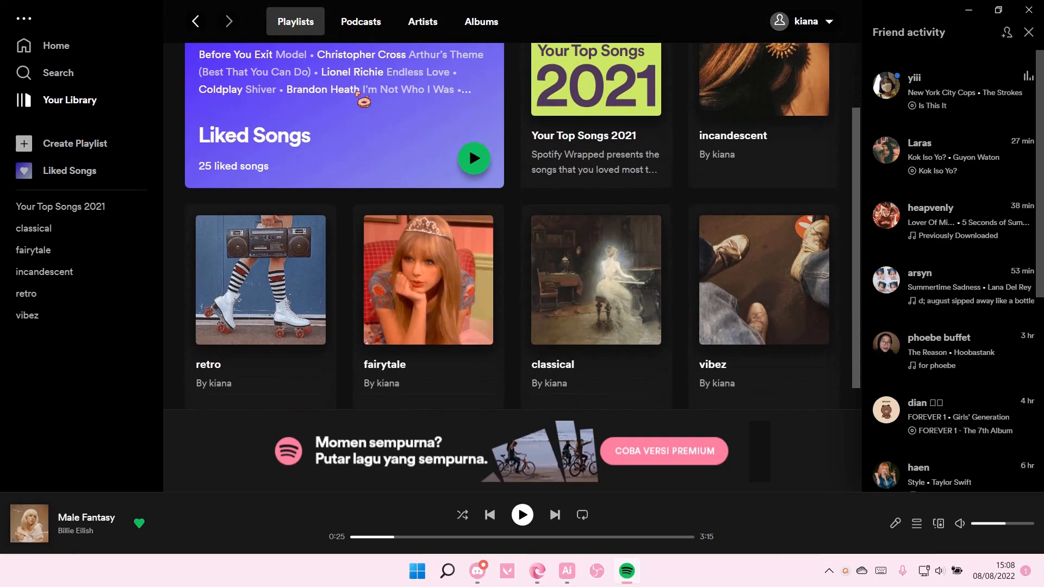
{"action": "scroll", "scroll_direction": "down", "scroll_amount": 3}
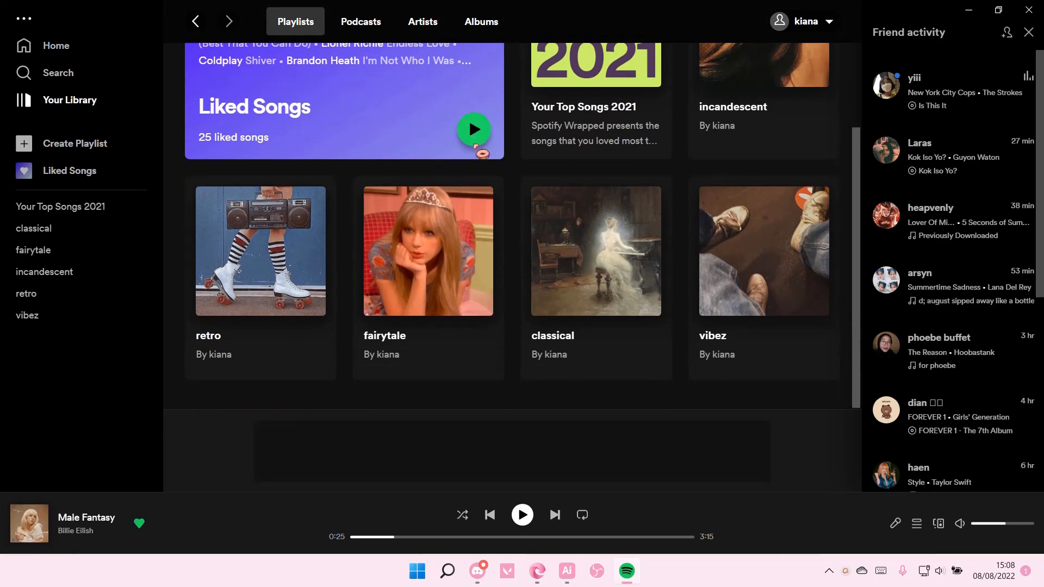
{"action": "mouse_move", "coordinate": [427, 279]}
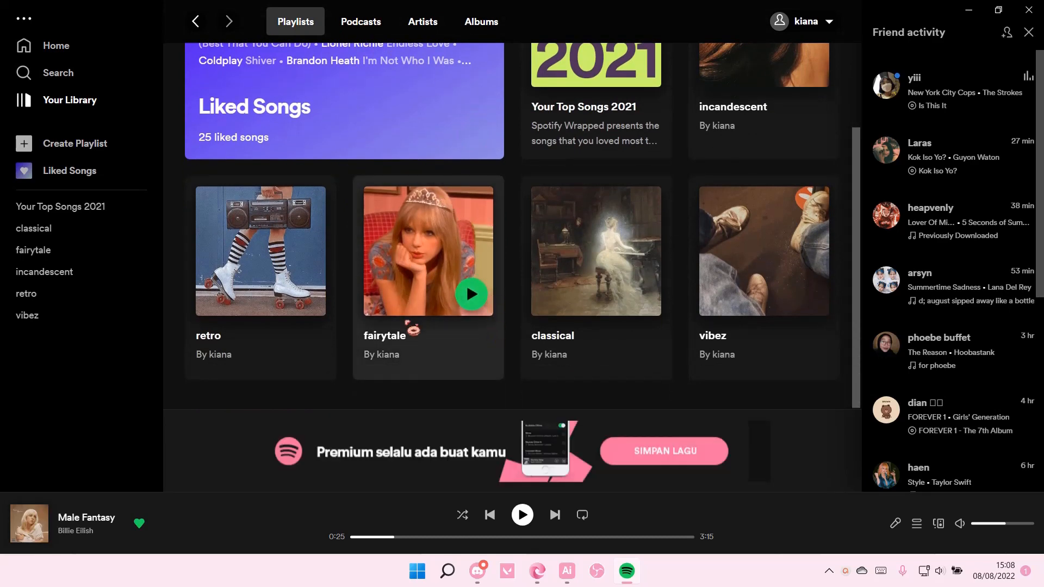
{"action": "left_click", "coordinate": [429, 251]}
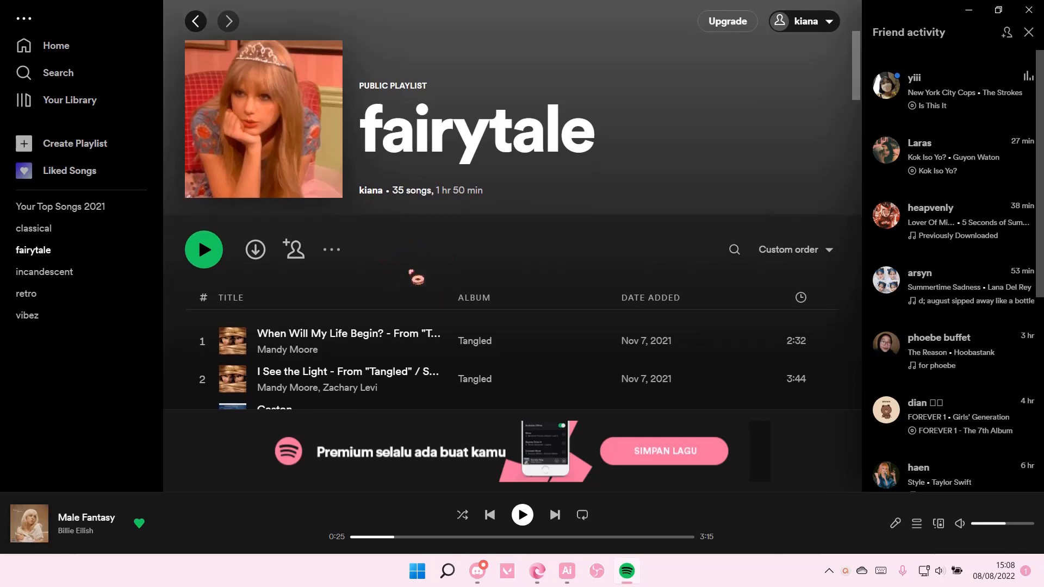
{"action": "scroll", "scroll_direction": "down", "scroll_amount": 3}
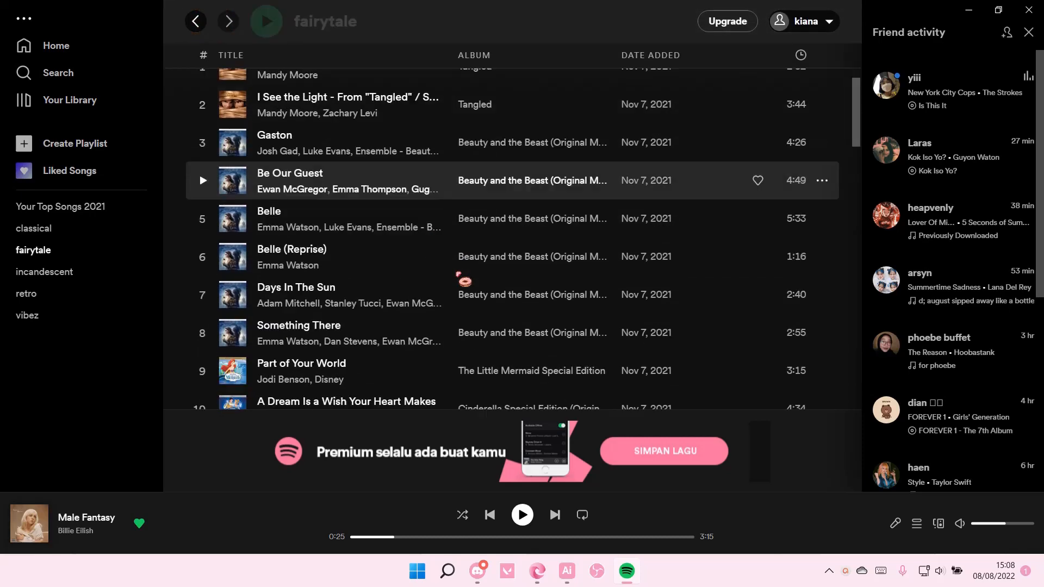
{"action": "scroll", "scroll_direction": "down", "scroll_amount": 3}
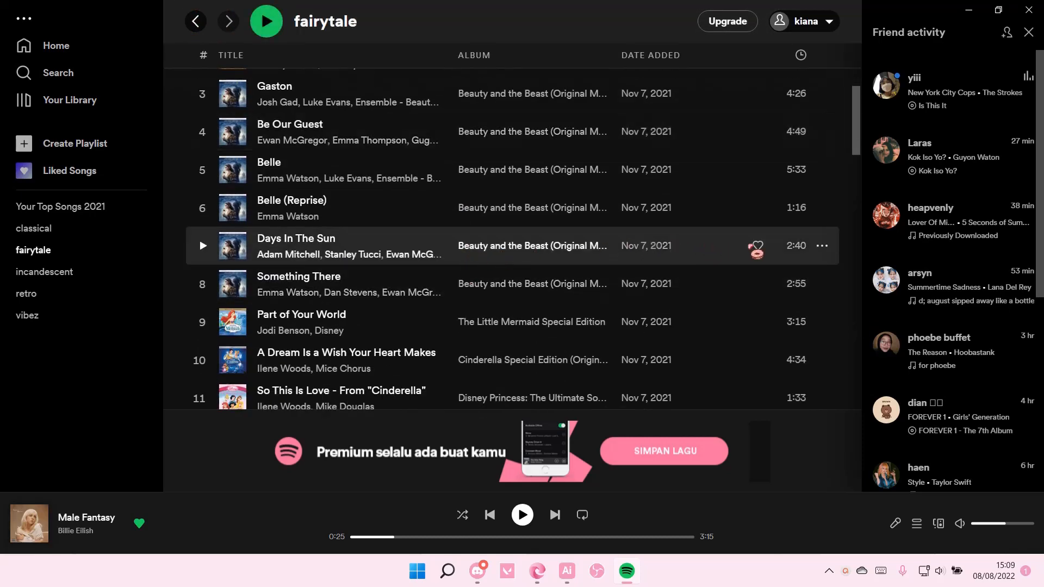
{"action": "left_click", "coordinate": [757, 246]}
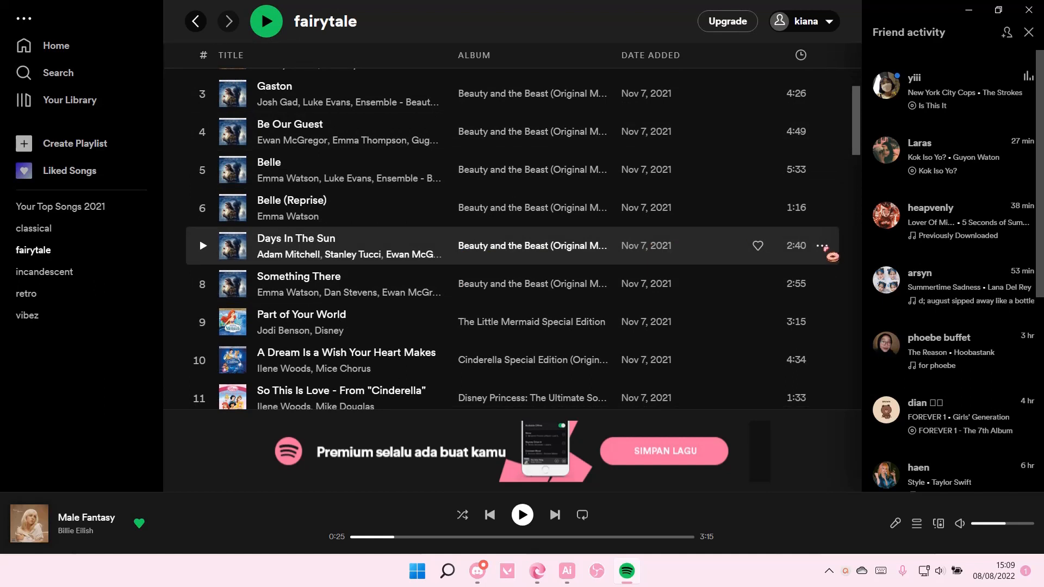
{"action": "left_click", "coordinate": [823, 246]}
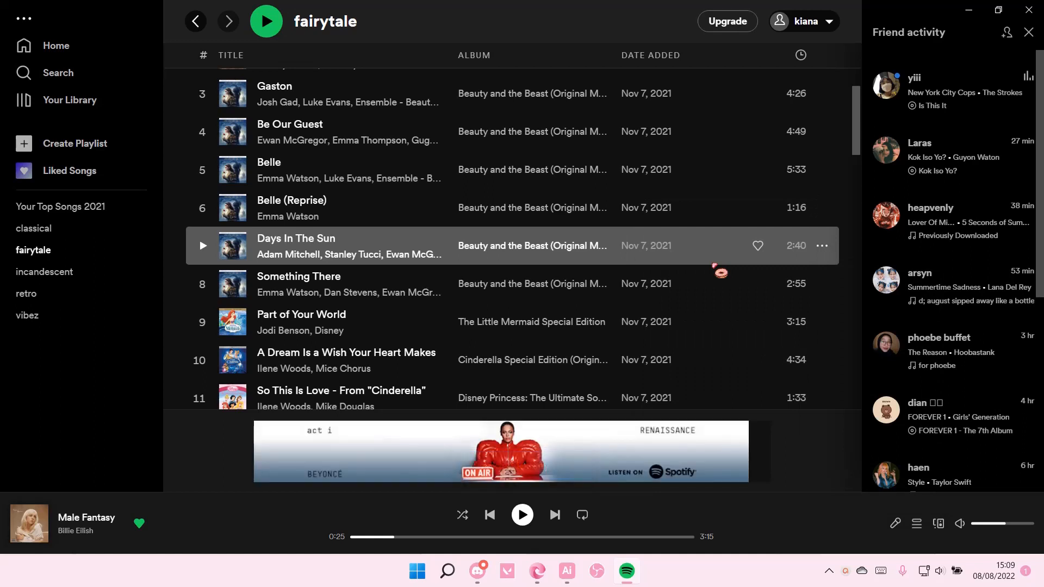
{"action": "scroll", "scroll_direction": "up", "scroll_amount": 3}
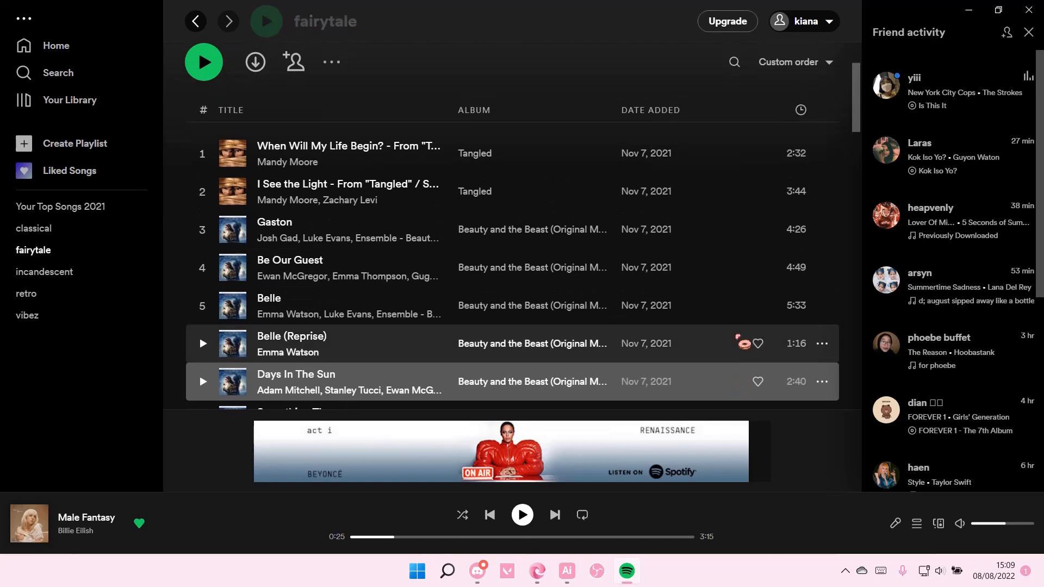
{"action": "scroll", "scroll_direction": "up", "scroll_amount": 3}
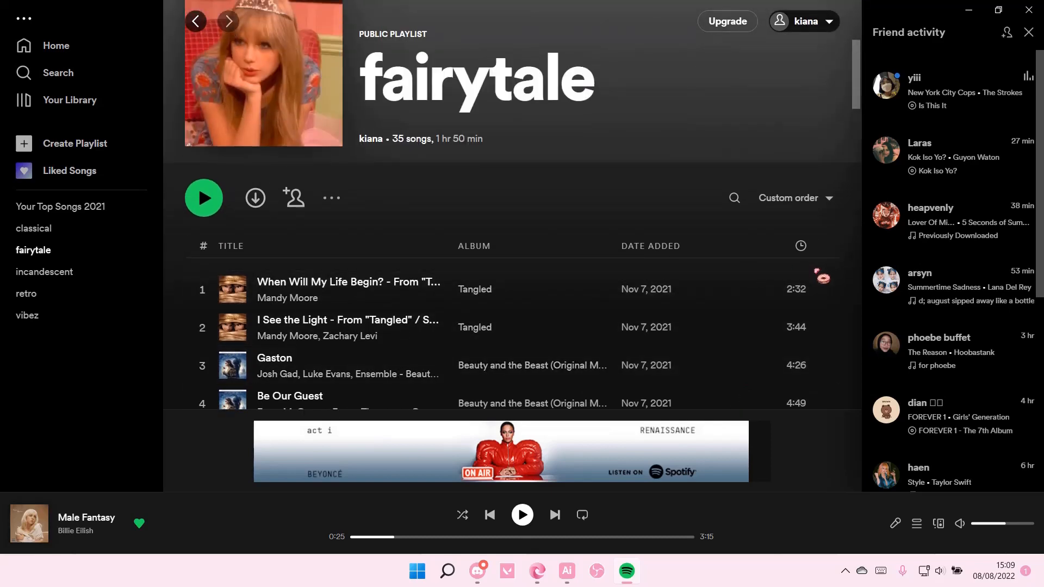